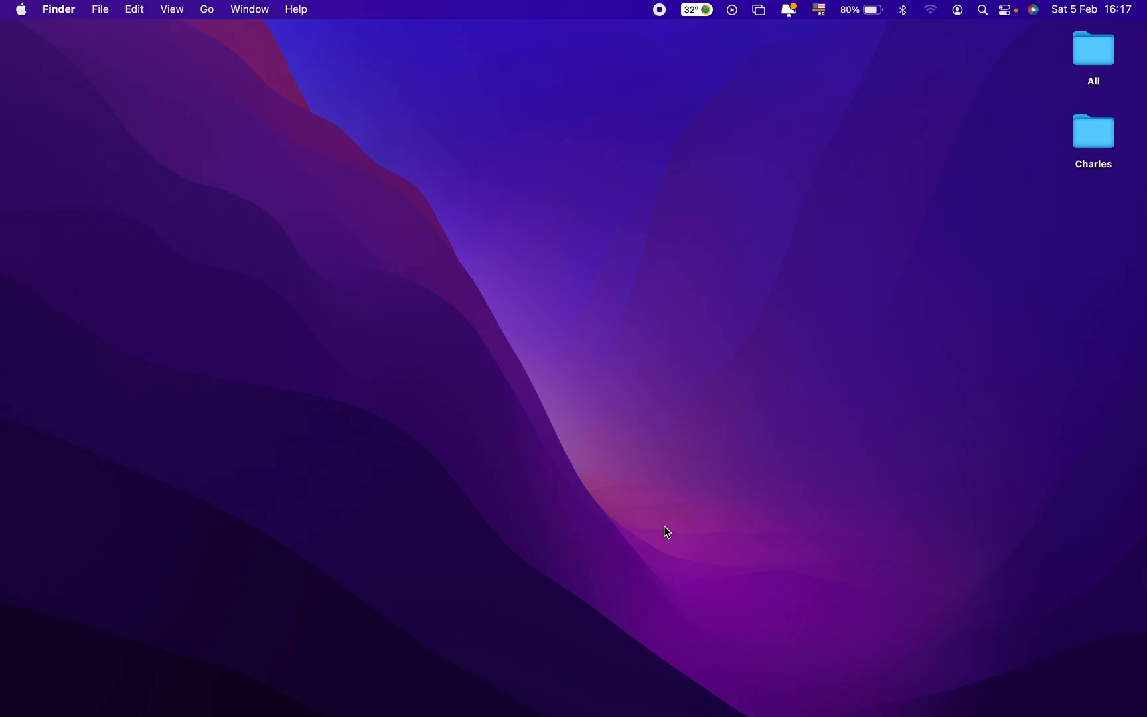
mouse_move(557, 459)
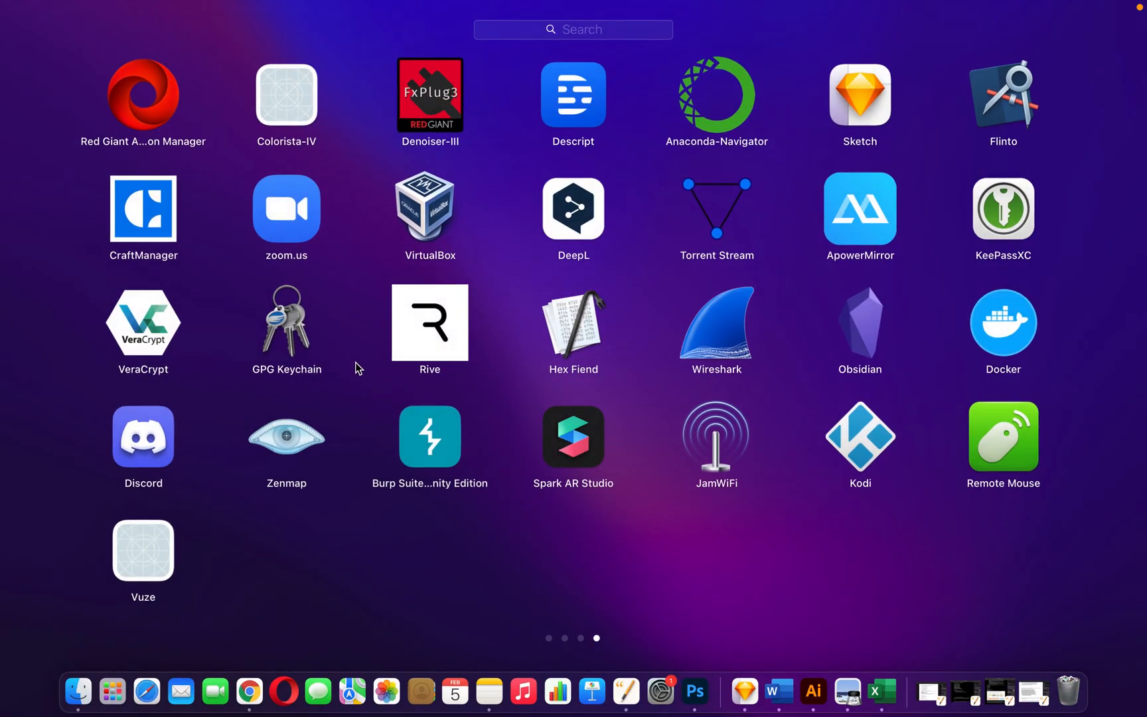
mouse_move(289, 333)
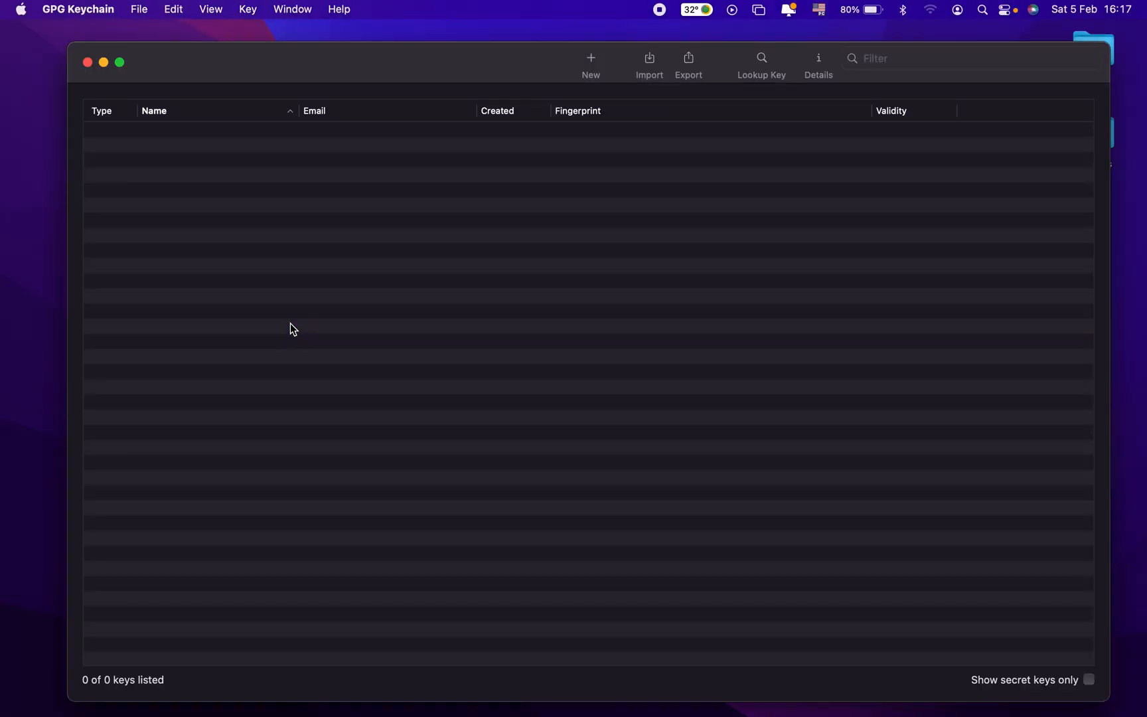
mouse_move(463, 213)
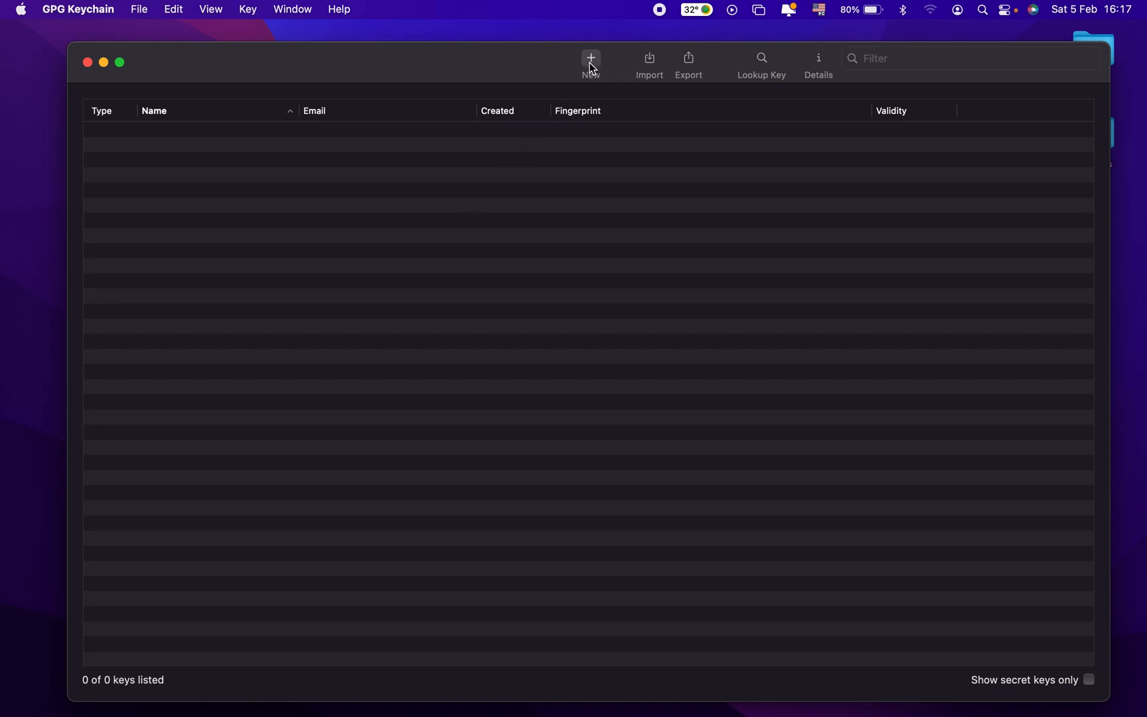
left_click(591, 59)
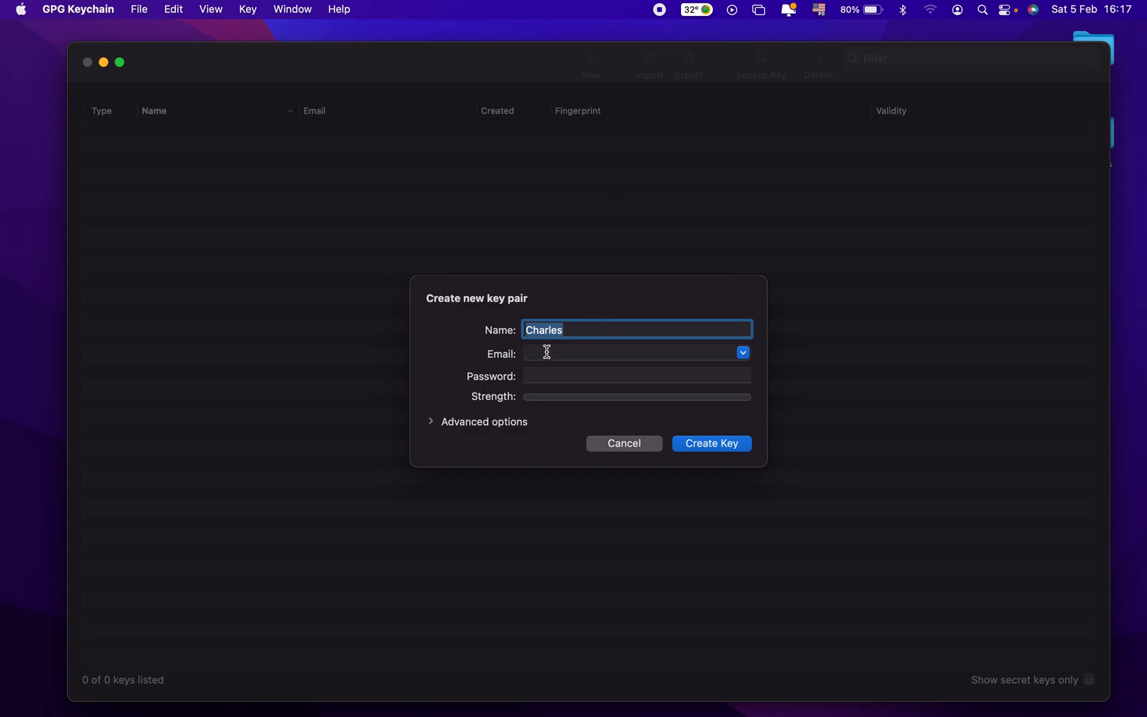
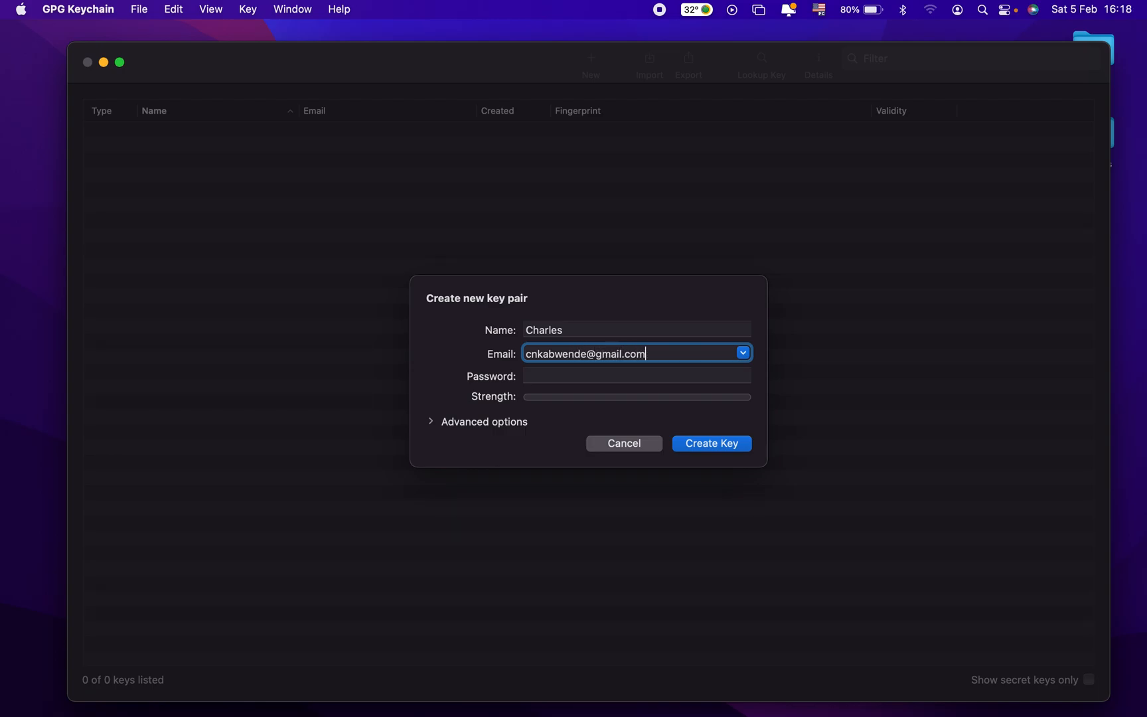
left_click(636, 376)
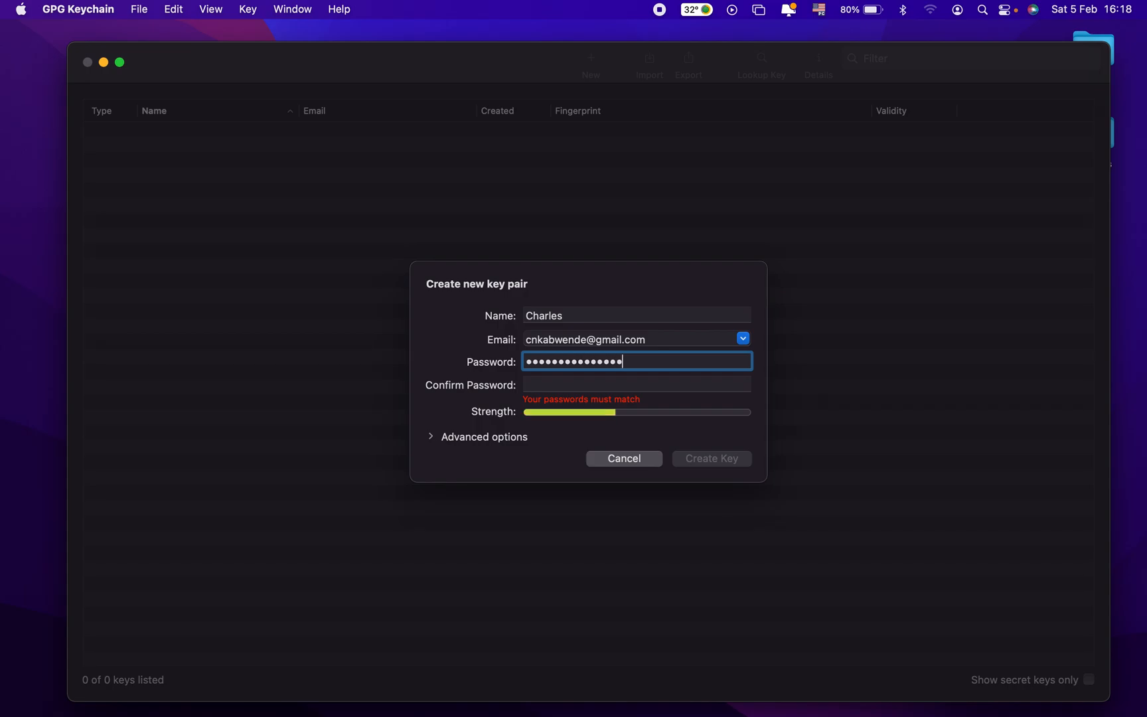
type("•••••")
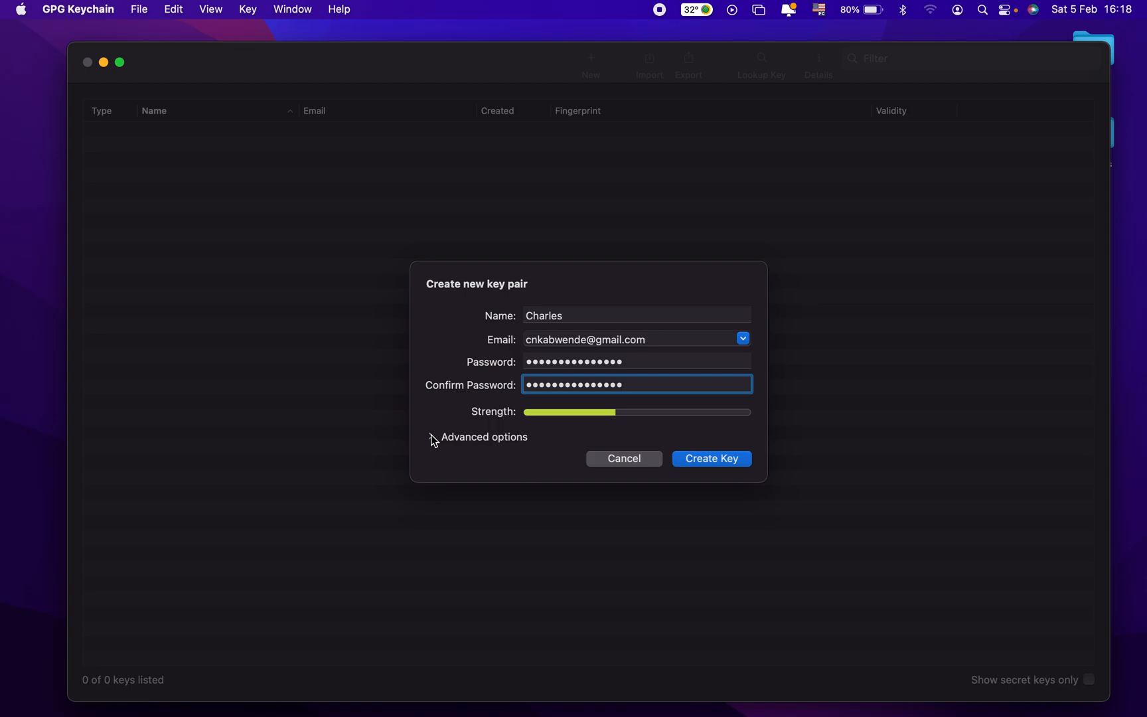
Step: In Advanced options keep RSA and RSA, set length 4096, and create the key
left_click(434, 437)
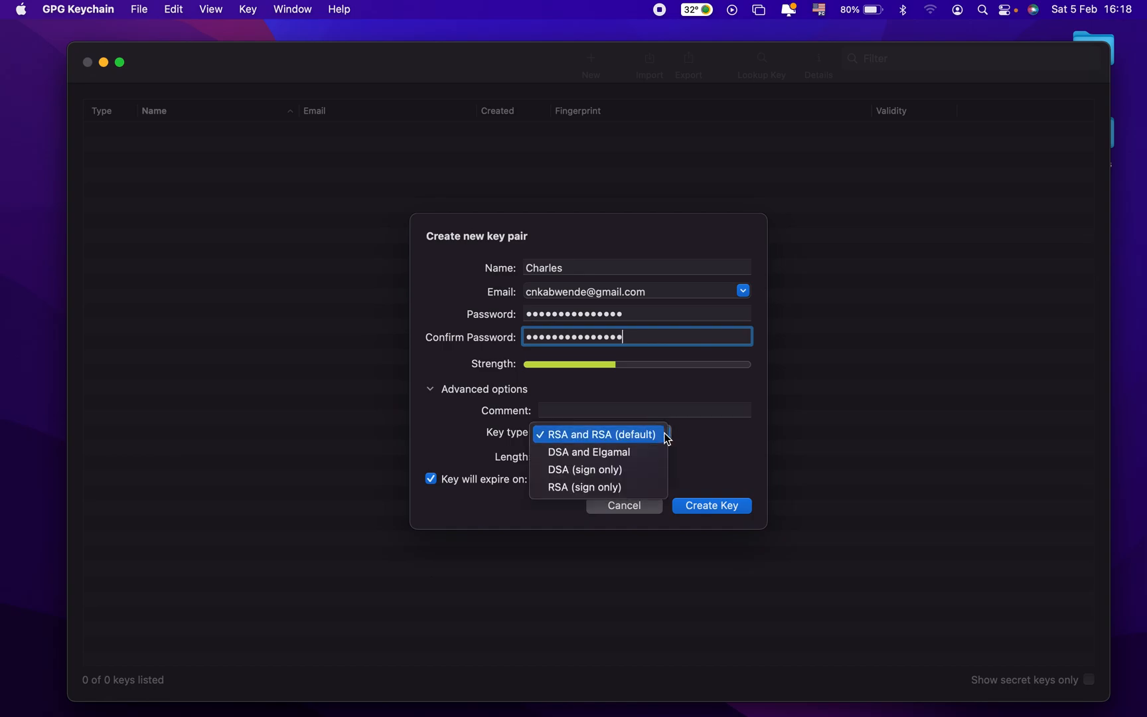
mouse_move(618, 439)
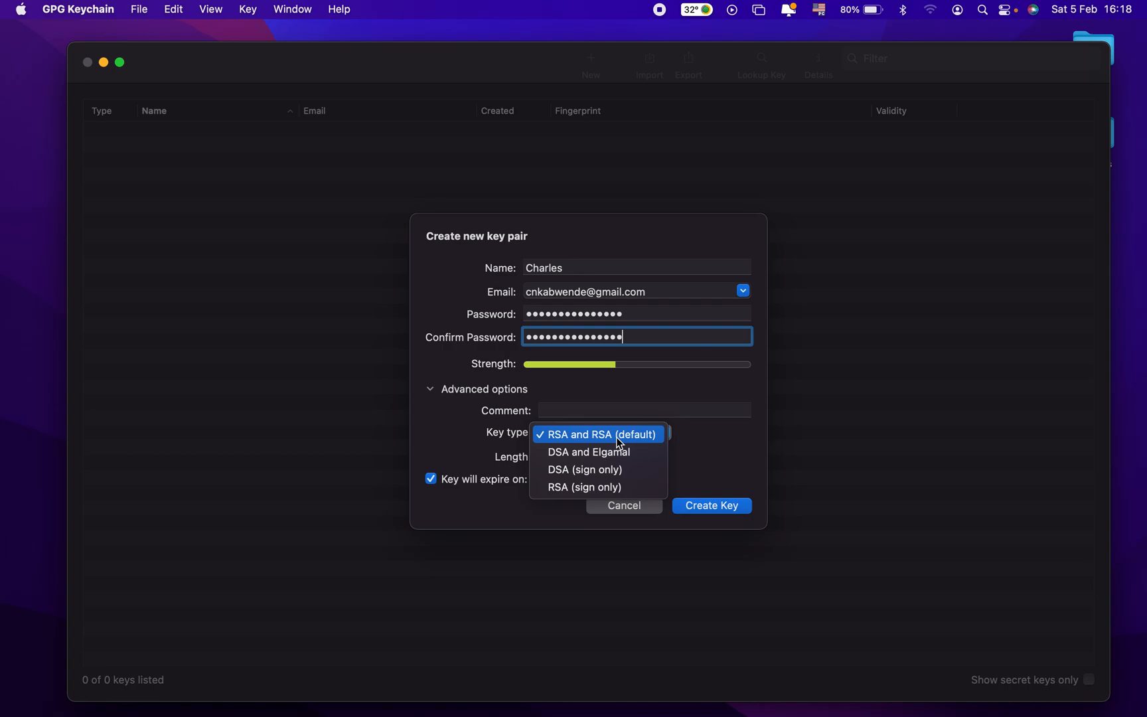
left_click(598, 434)
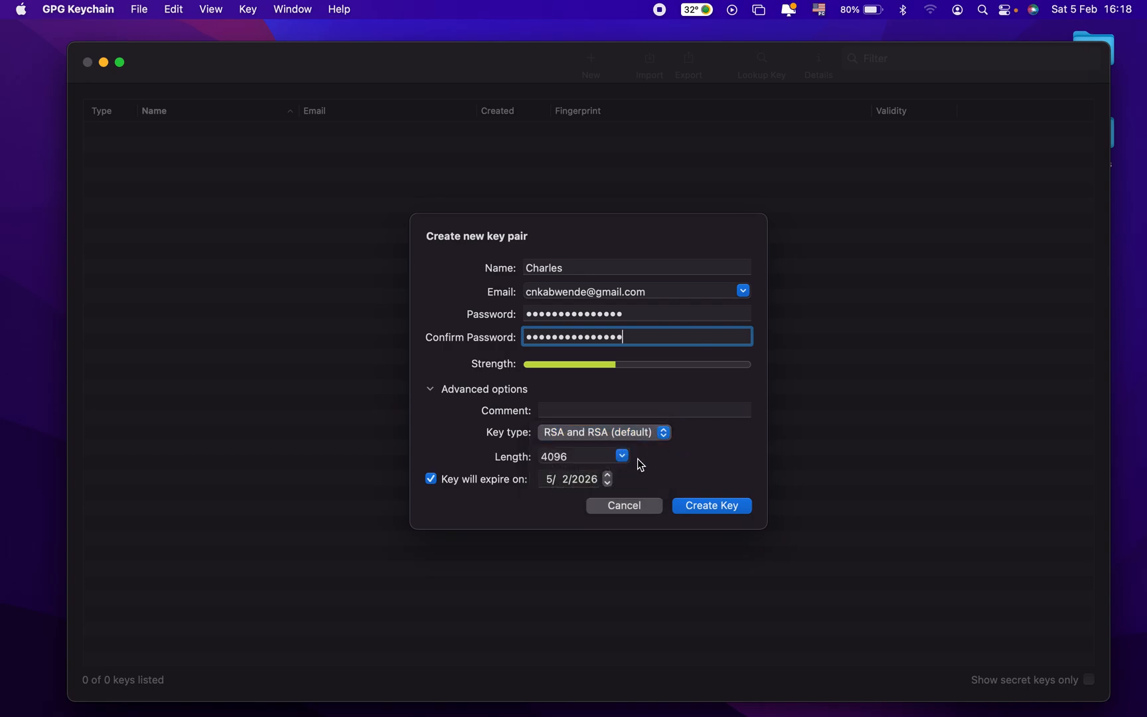
left_click(621, 456)
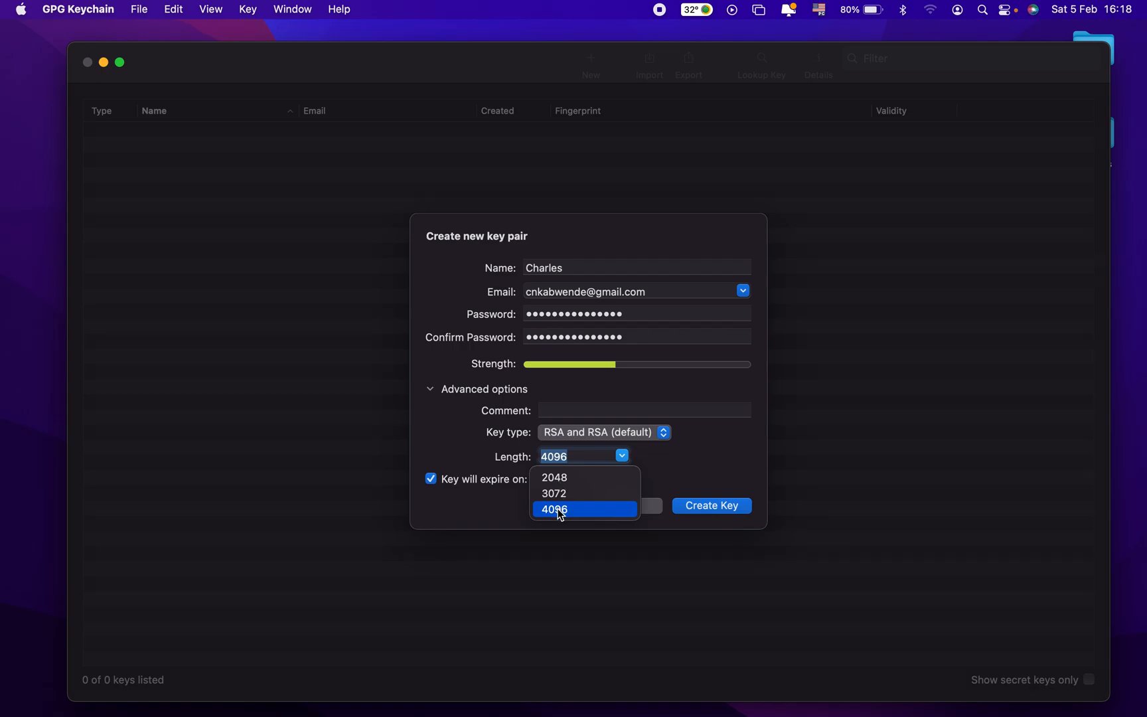
left_click(555, 509)
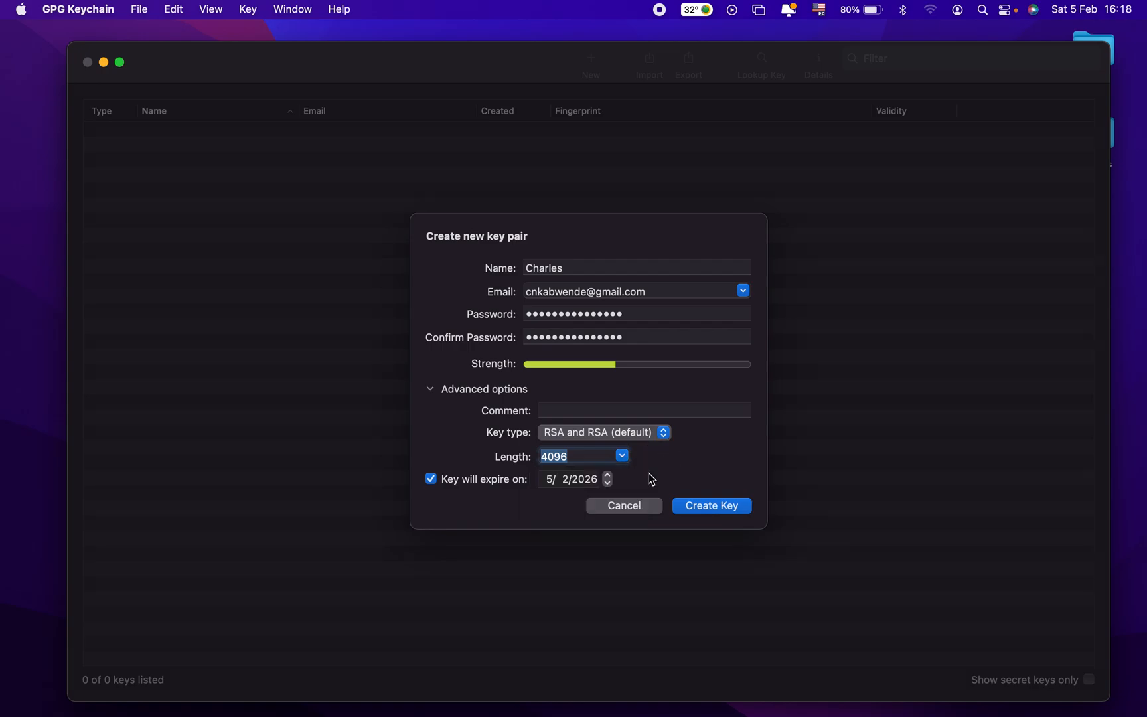
mouse_move(591, 482)
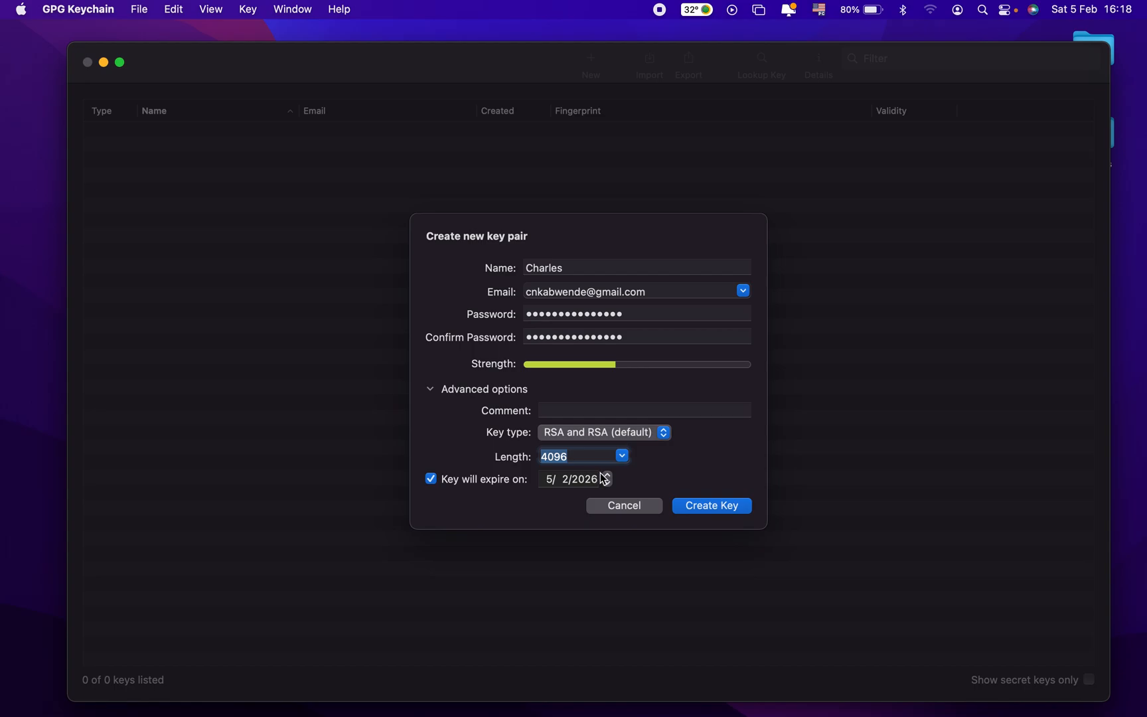
left_click(711, 501)
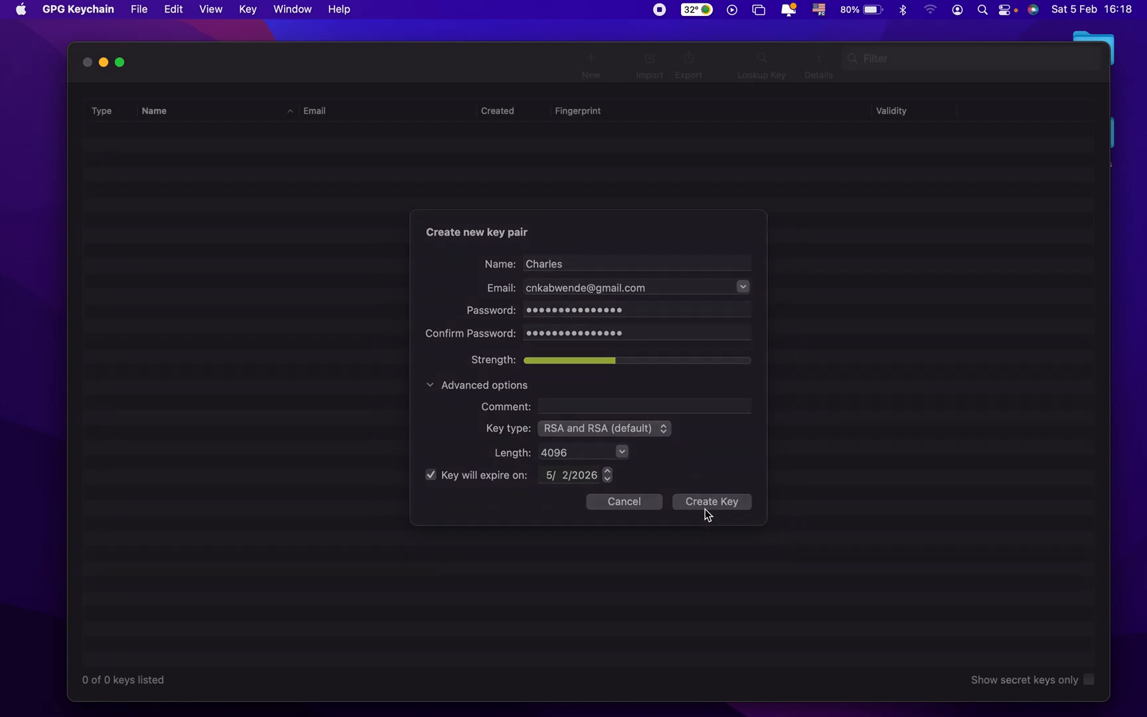
left_click(711, 501)
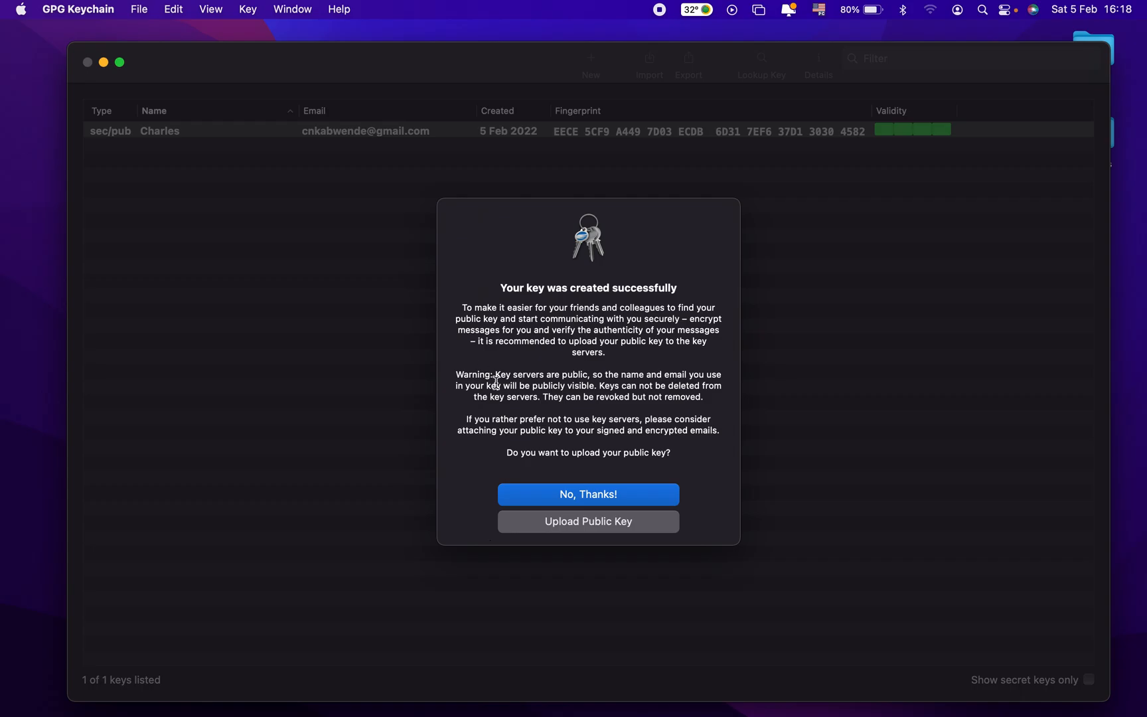
left_click(588, 494)
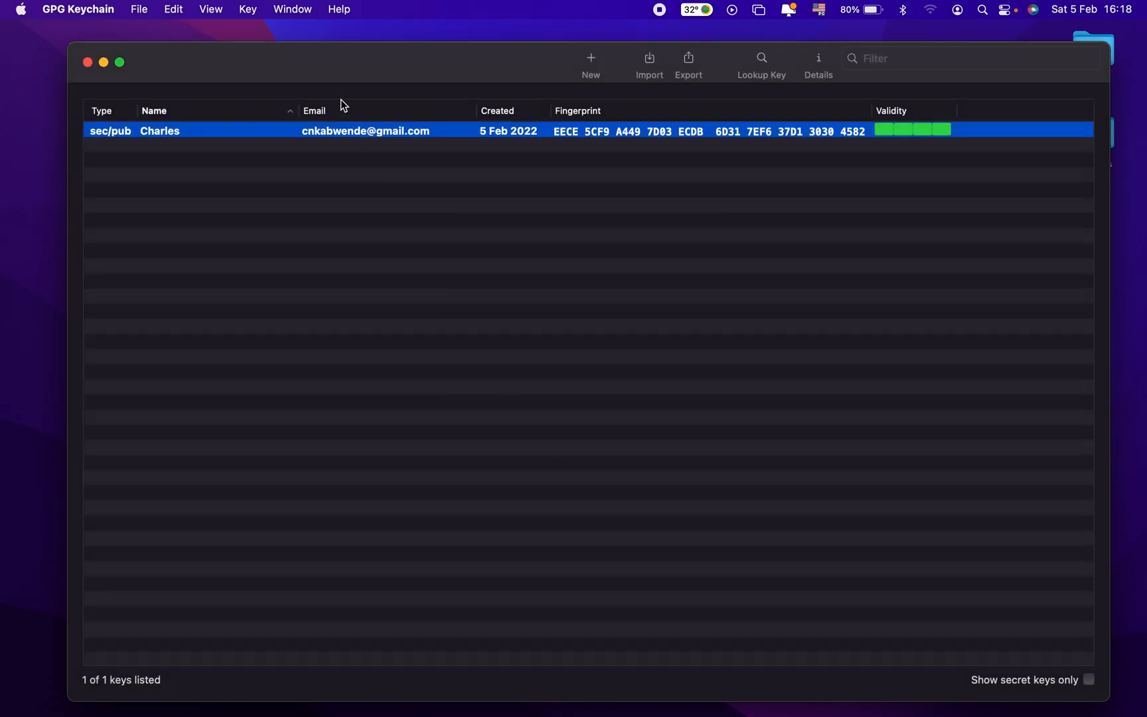
mouse_move(306, 183)
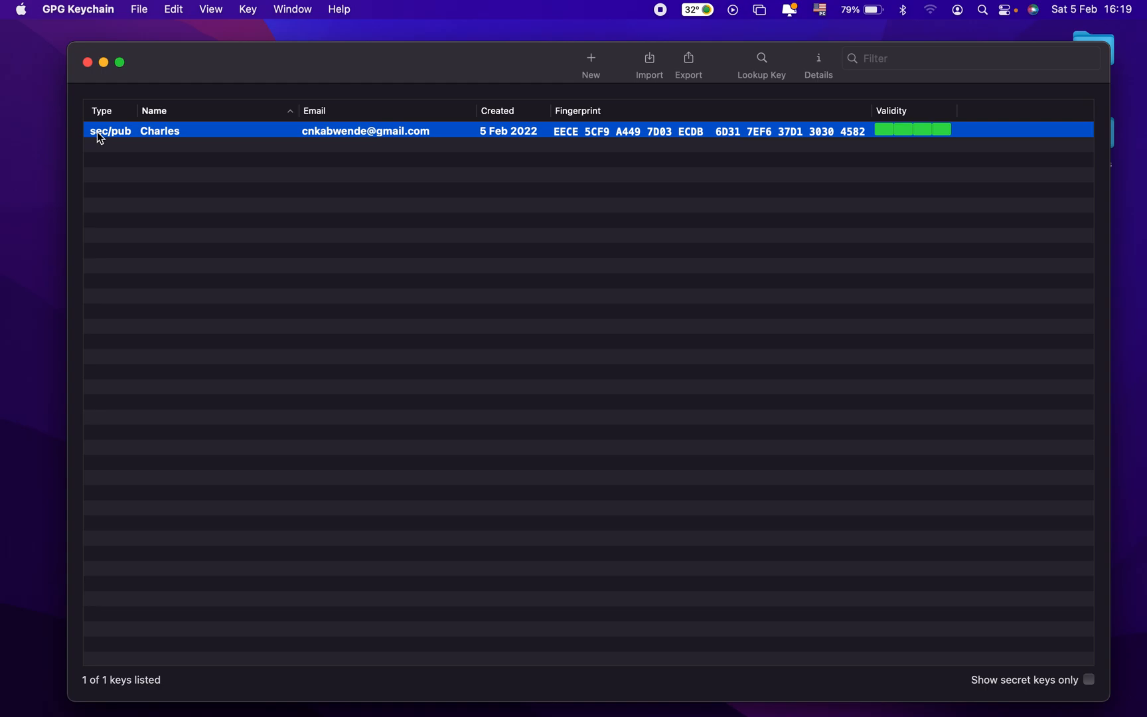
mouse_move(129, 136)
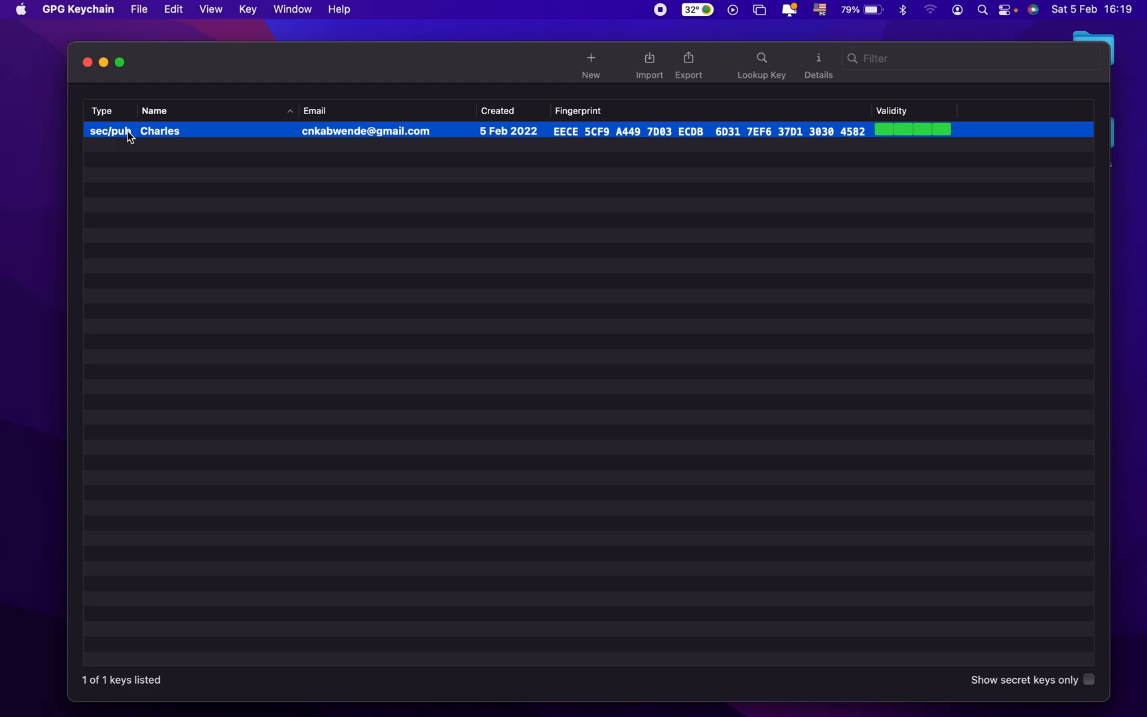
mouse_move(334, 175)
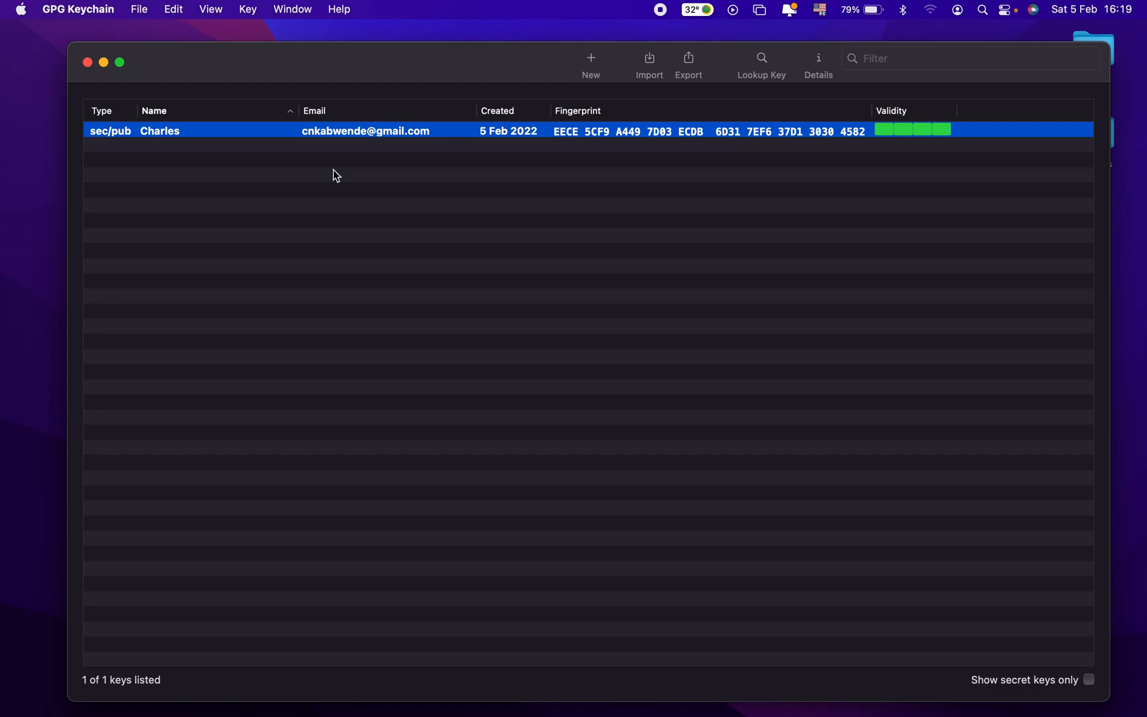
mouse_move(110, 135)
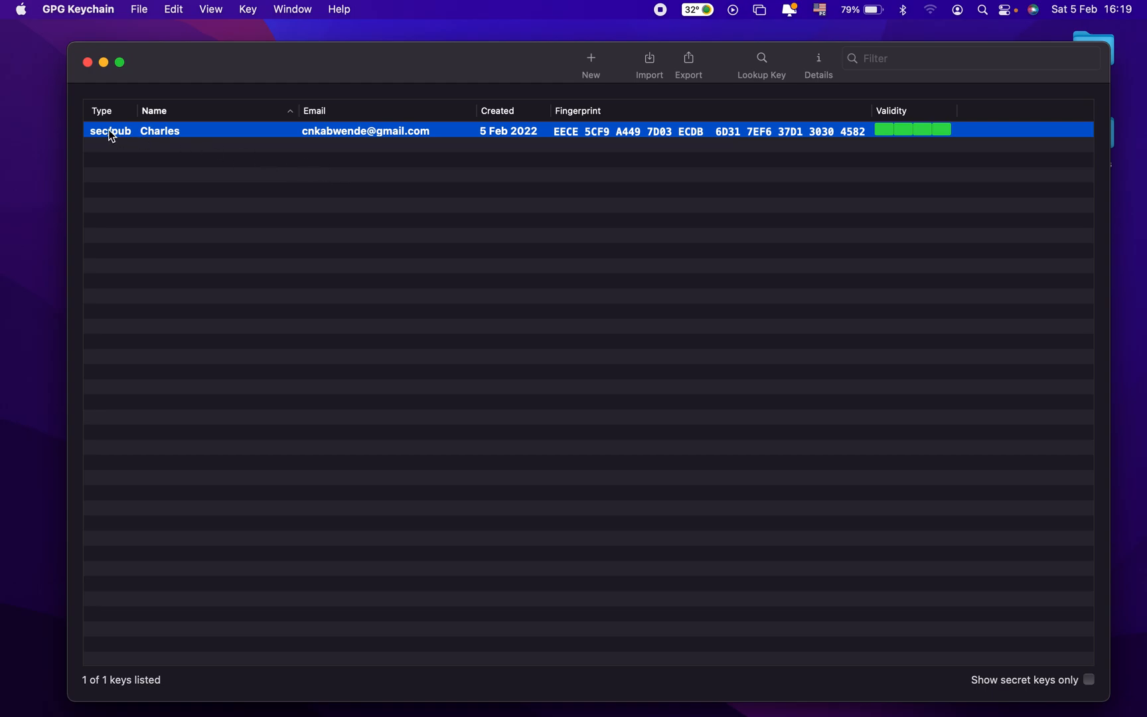
Step: Export Charles's public key to the Charles folder and acknowledge the confirmation
right_click(112, 131)
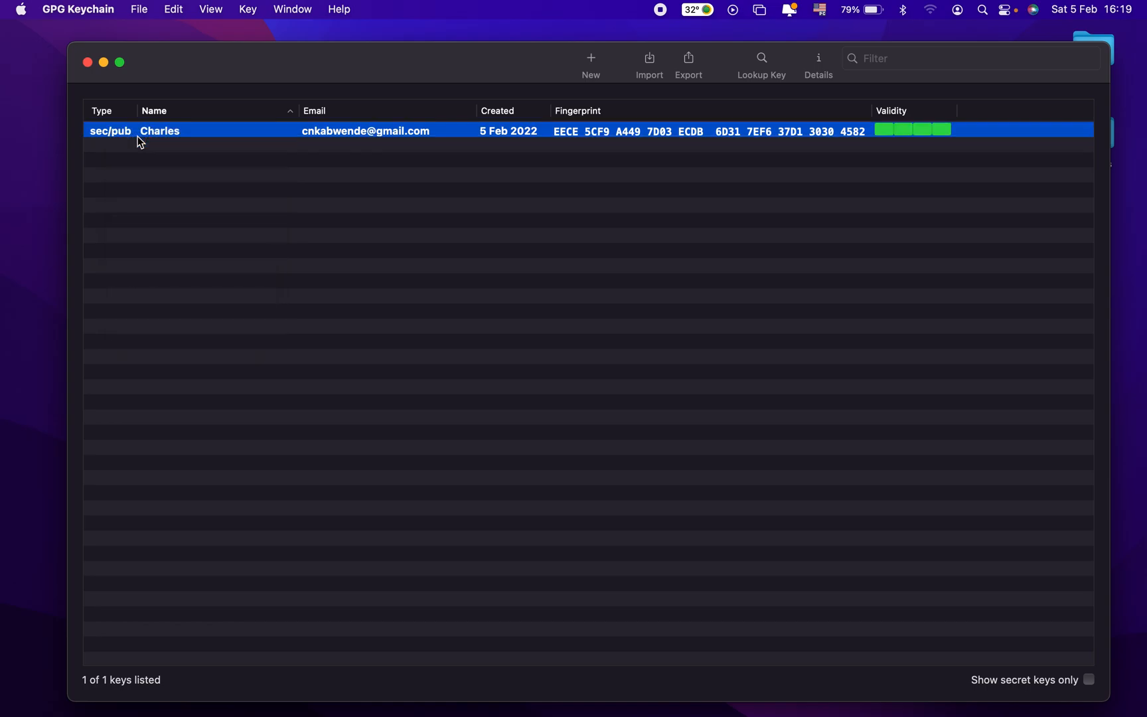
left_click(688, 58)
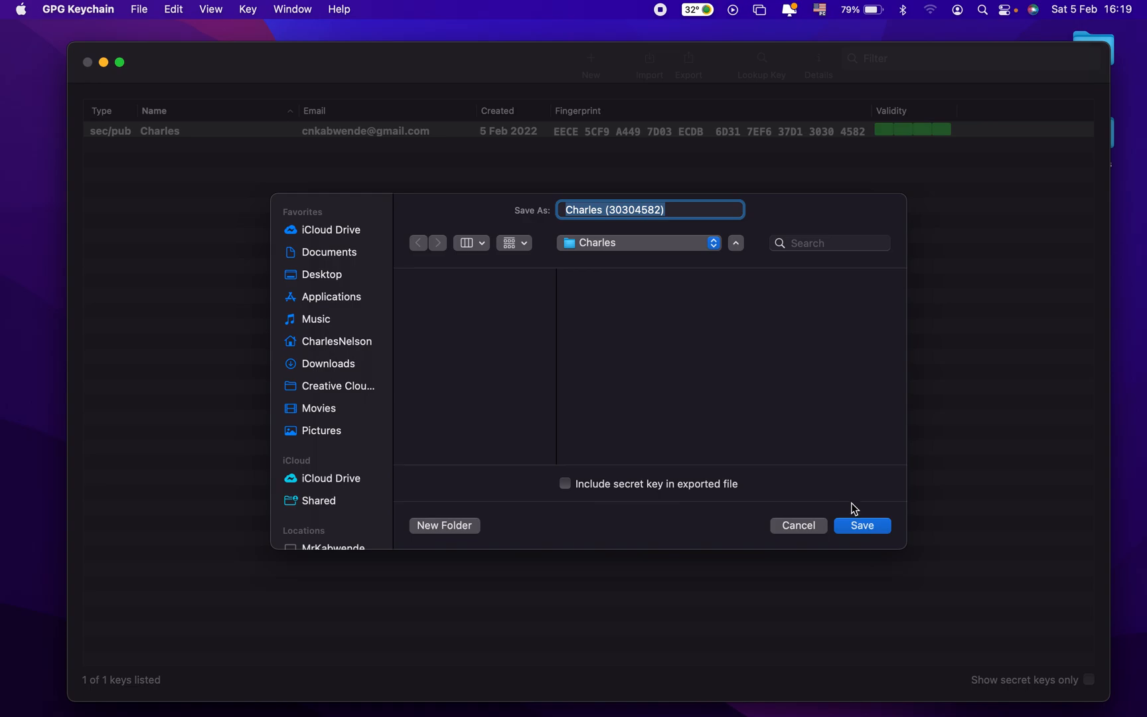
left_click(861, 525)
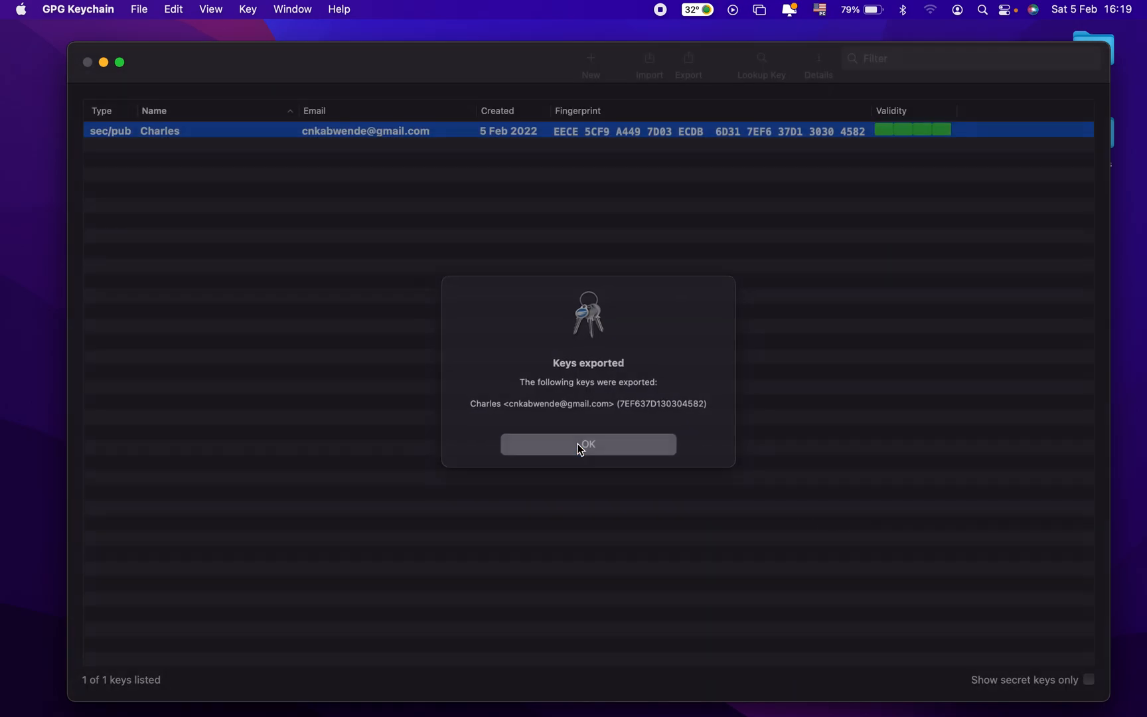
left_click(588, 444)
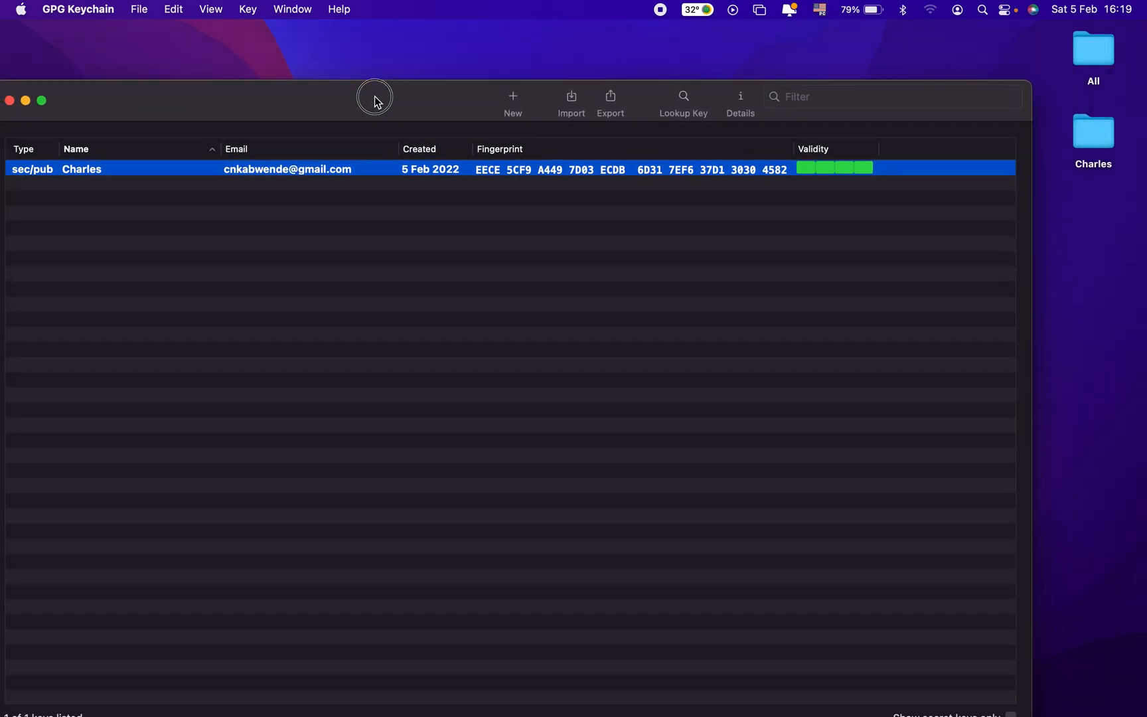
left_click(1092, 133)
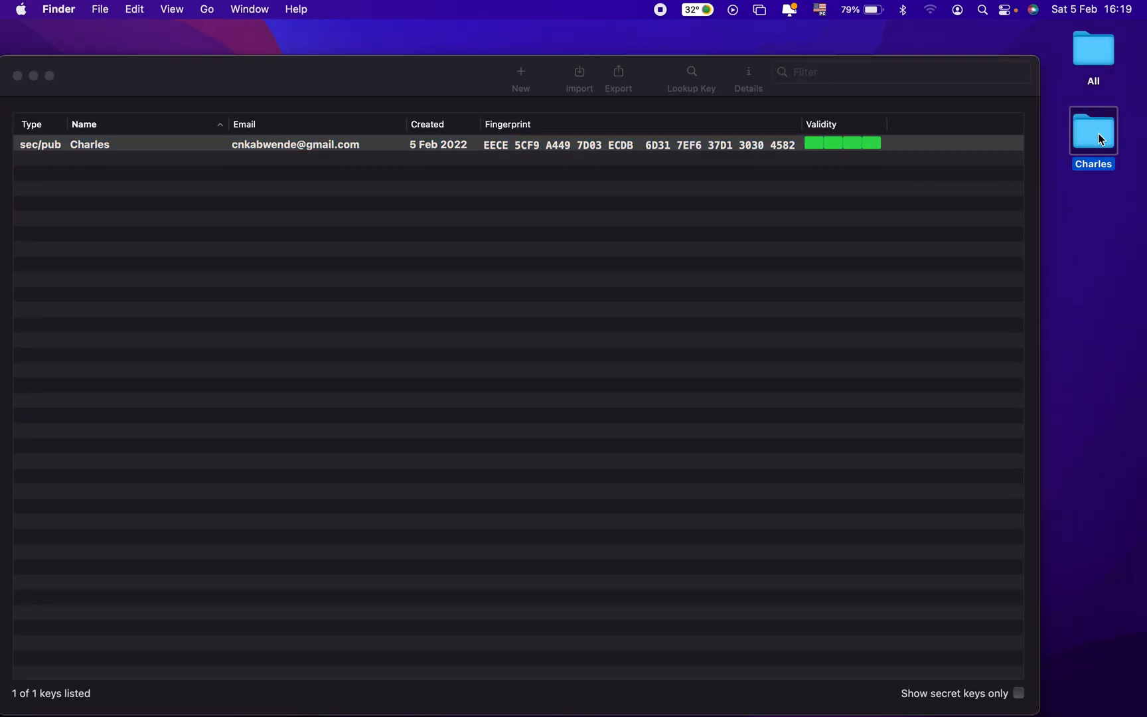
Step: View the exported public key file inside the Charles folder in Finder
double_click(1092, 130)
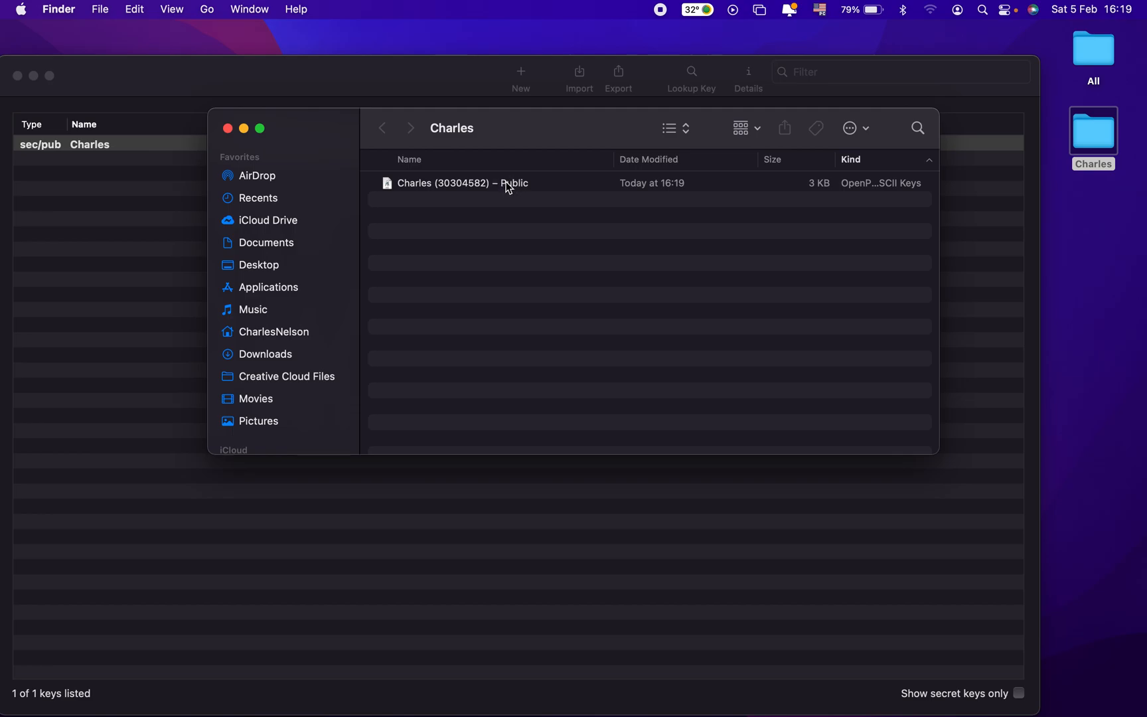
mouse_move(529, 160)
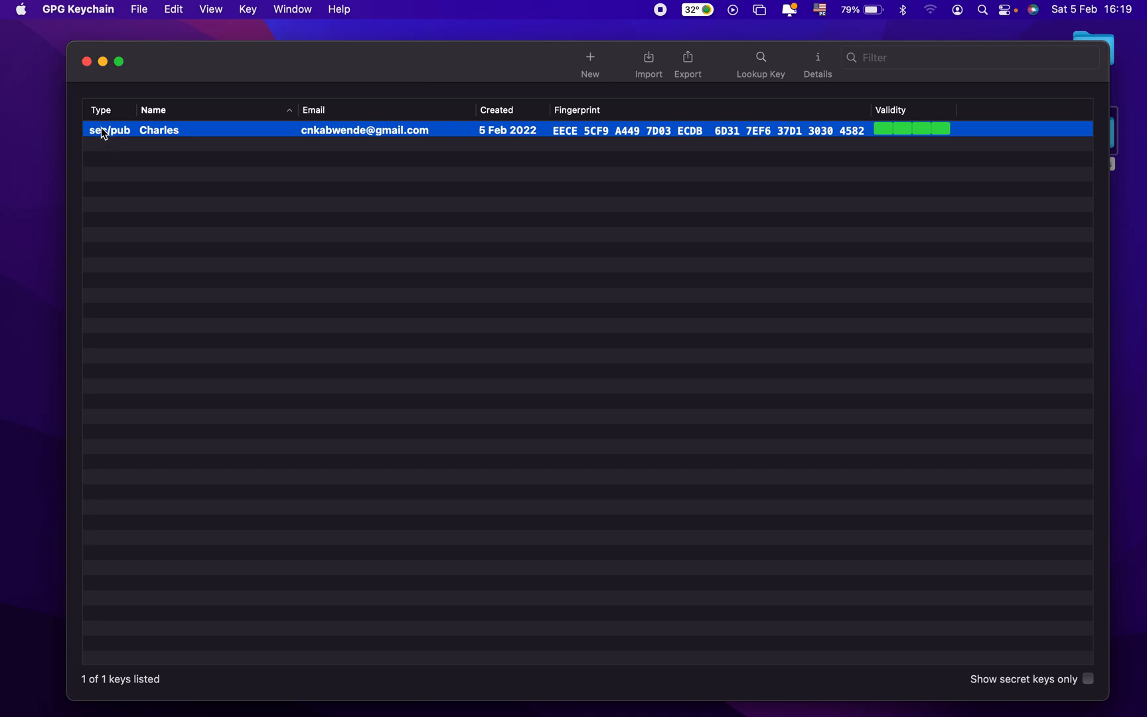
Step: Export the key with the secret key included to the Charles folder, confirming the passphrase
right_click(103, 130)
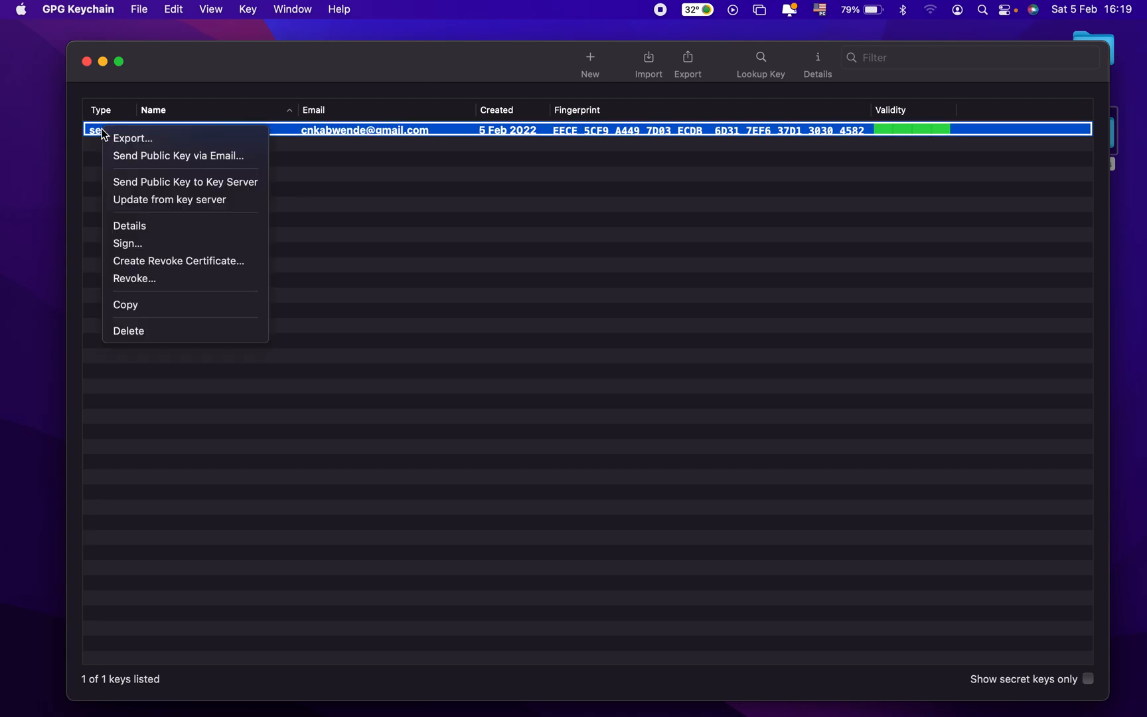
mouse_move(135, 141)
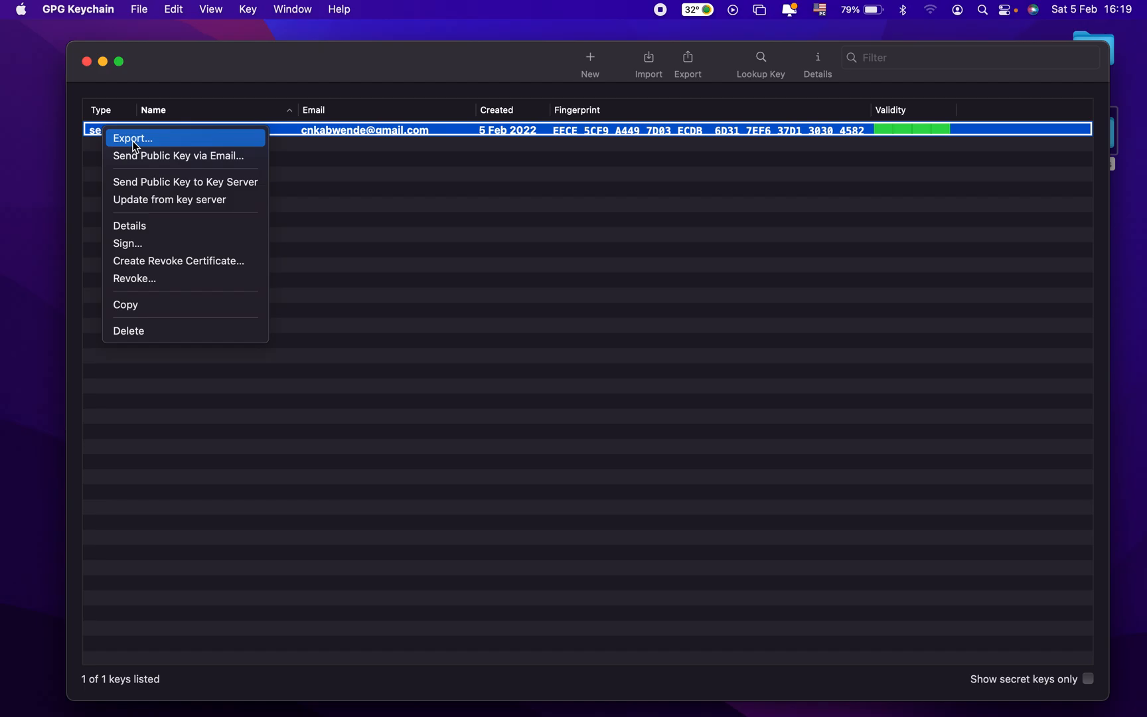
left_click(132, 138)
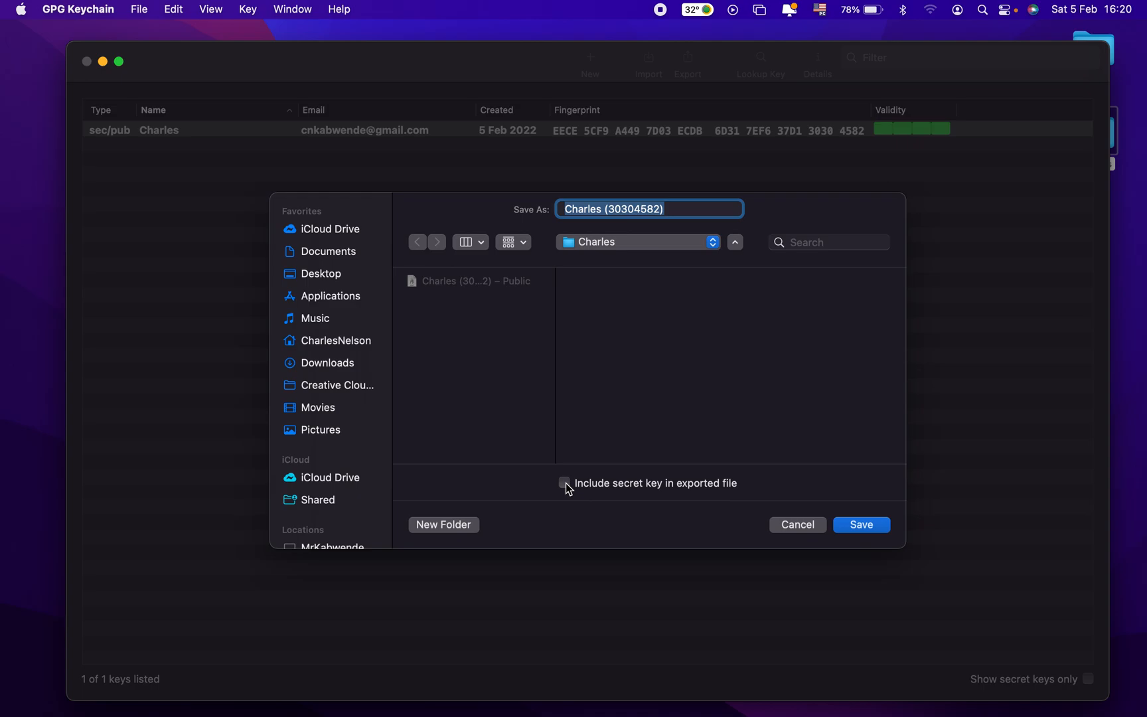
mouse_move(650, 487)
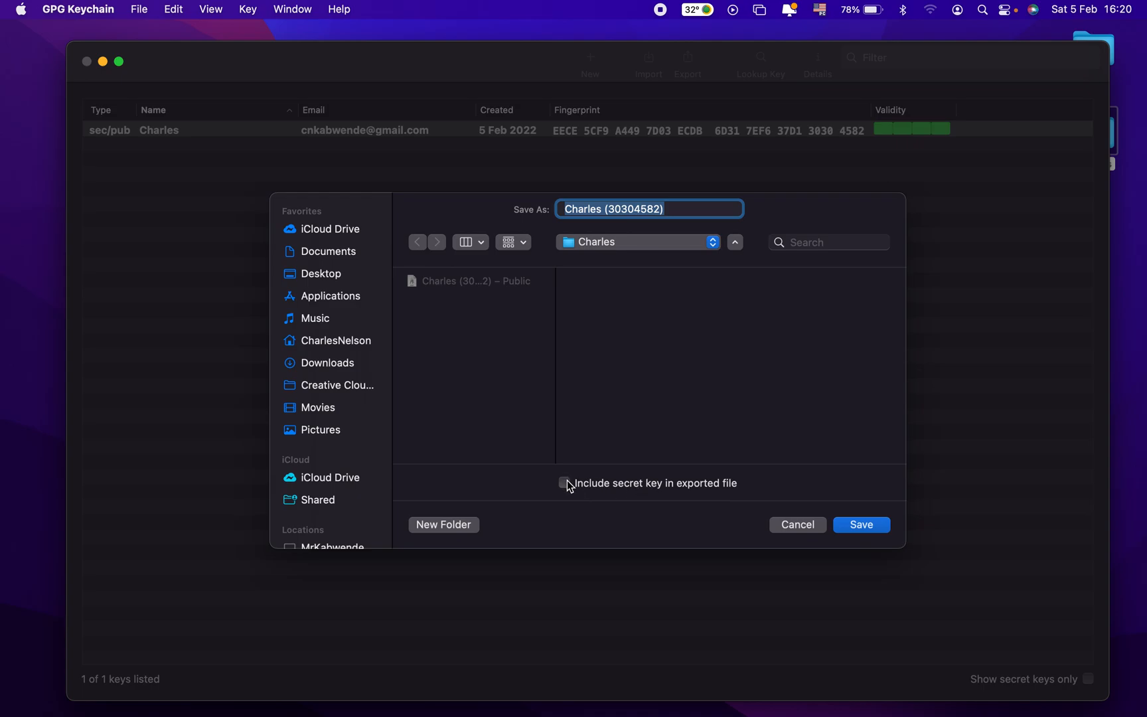
left_click(860, 524)
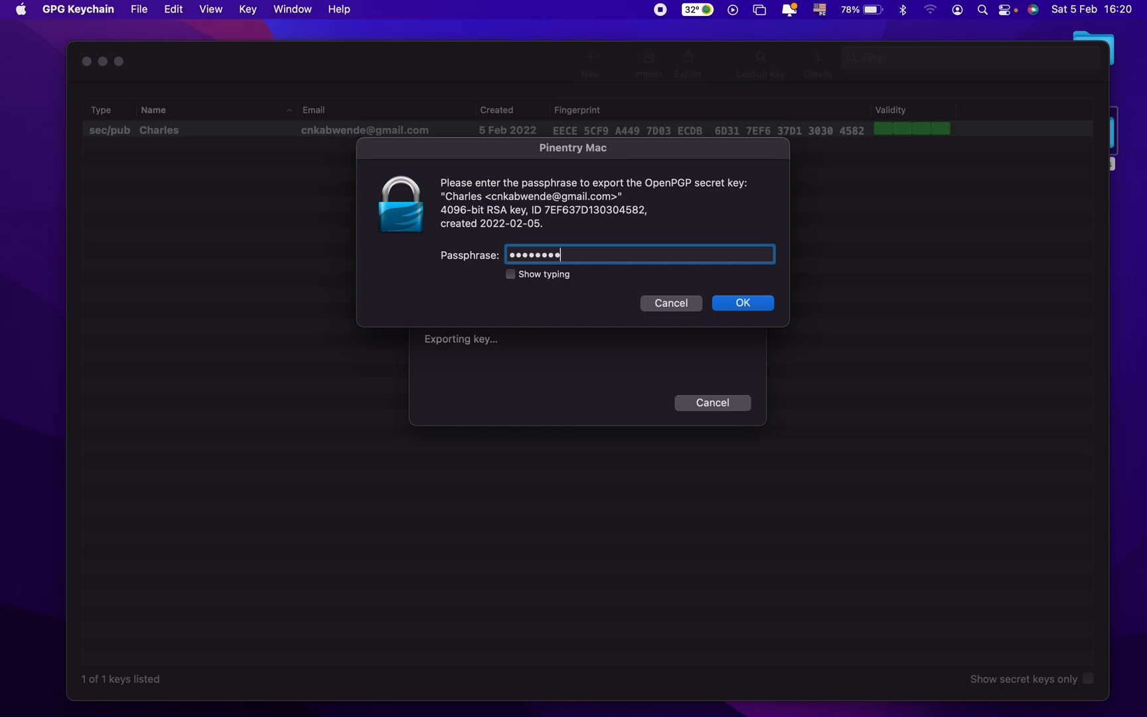
left_click(742, 303)
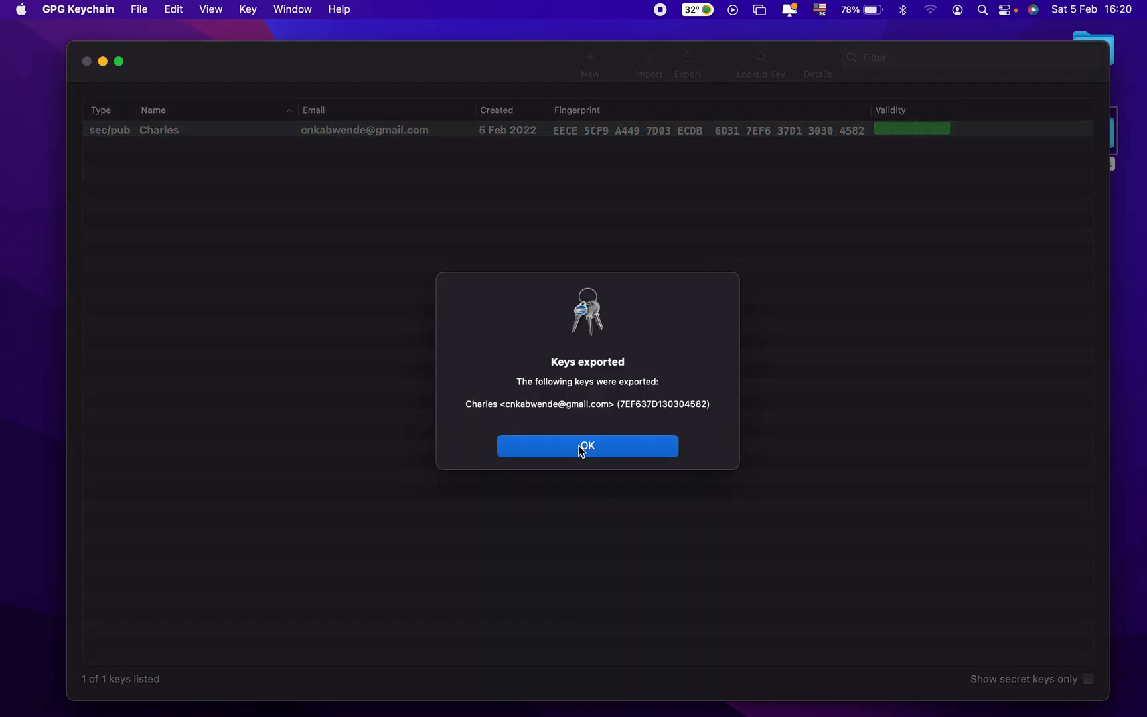
left_click(586, 446)
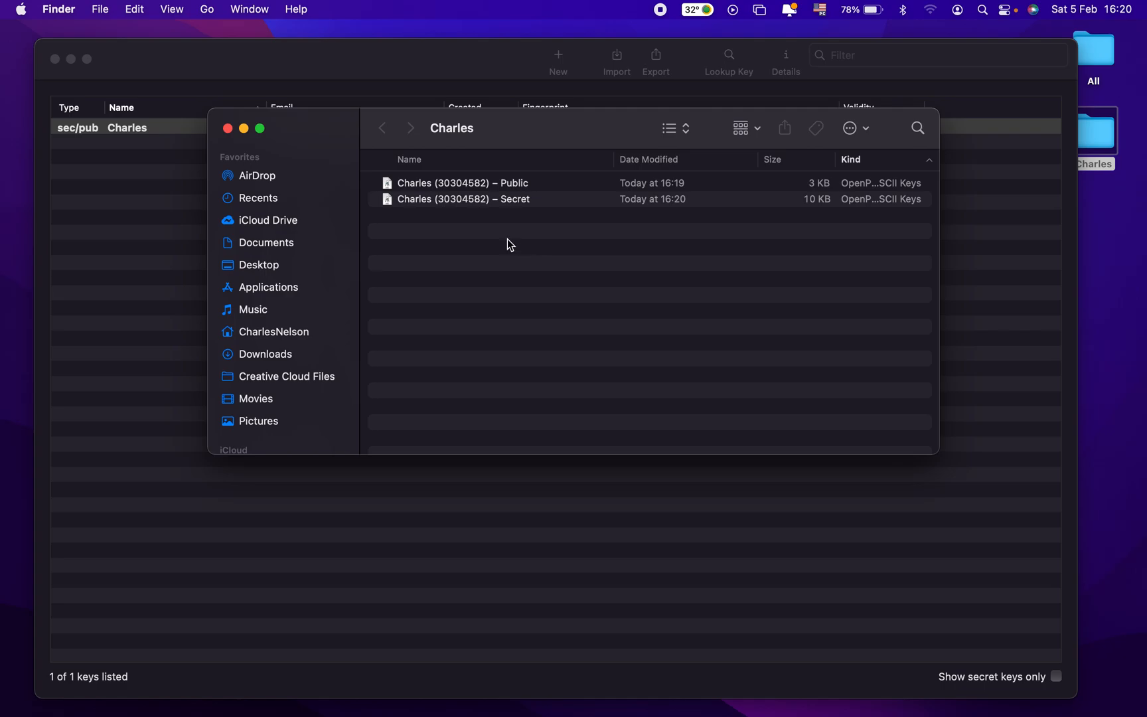
mouse_move(517, 206)
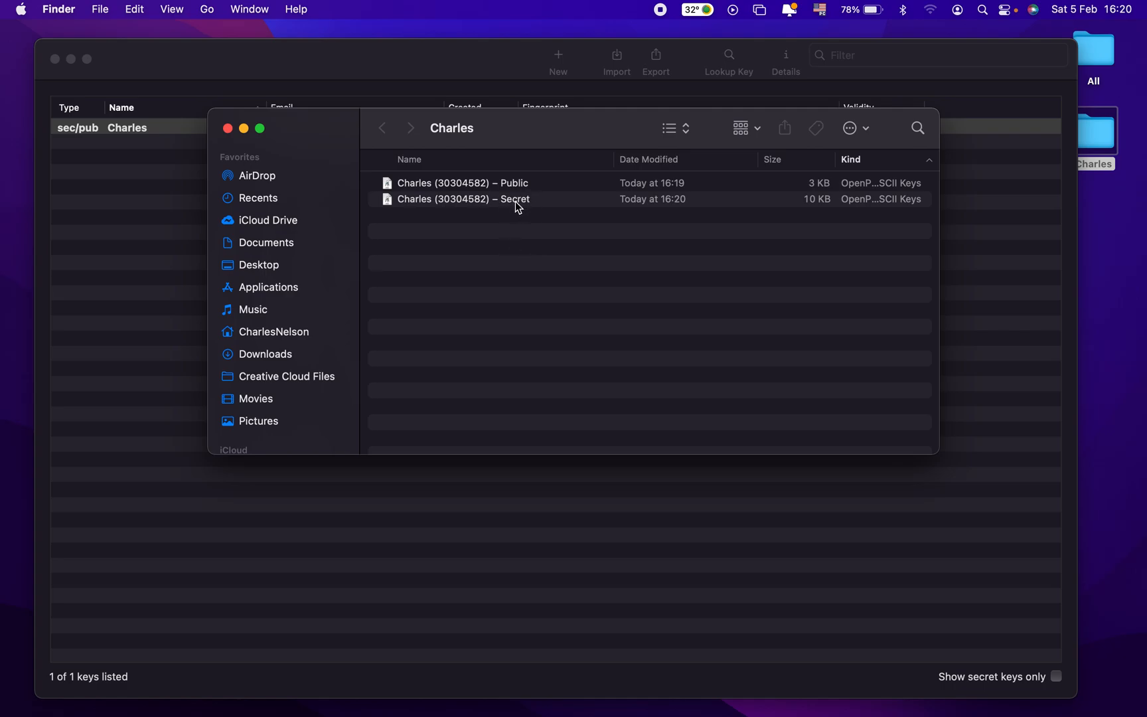
mouse_move(523, 188)
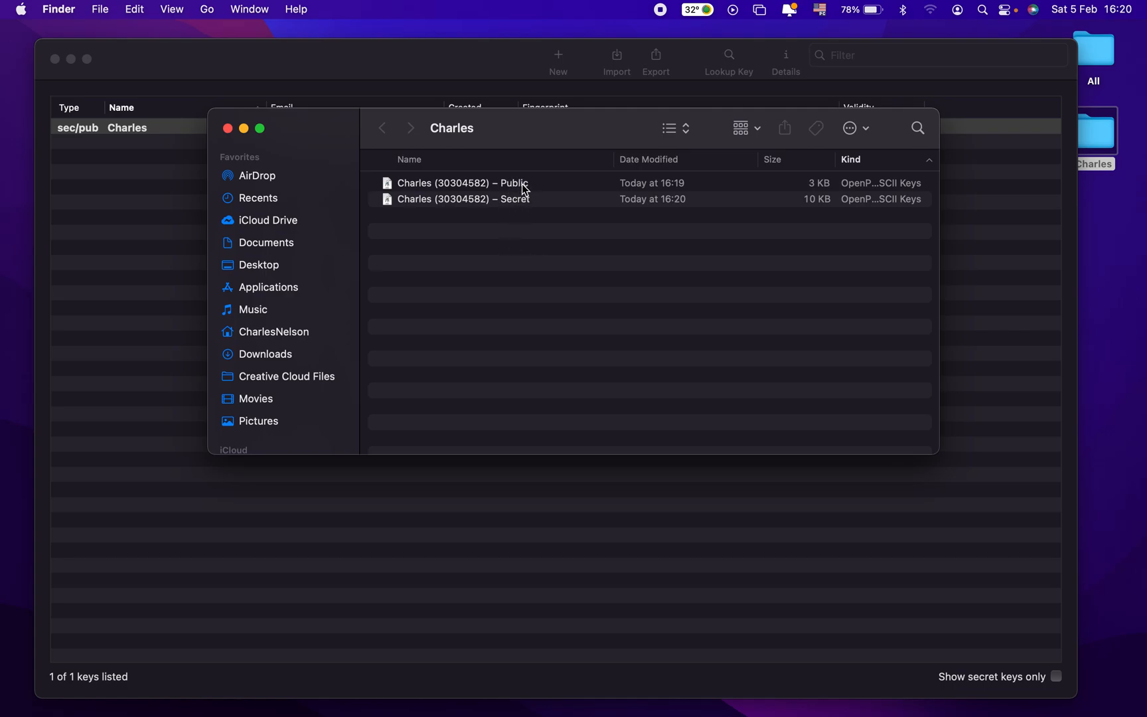
mouse_move(529, 248)
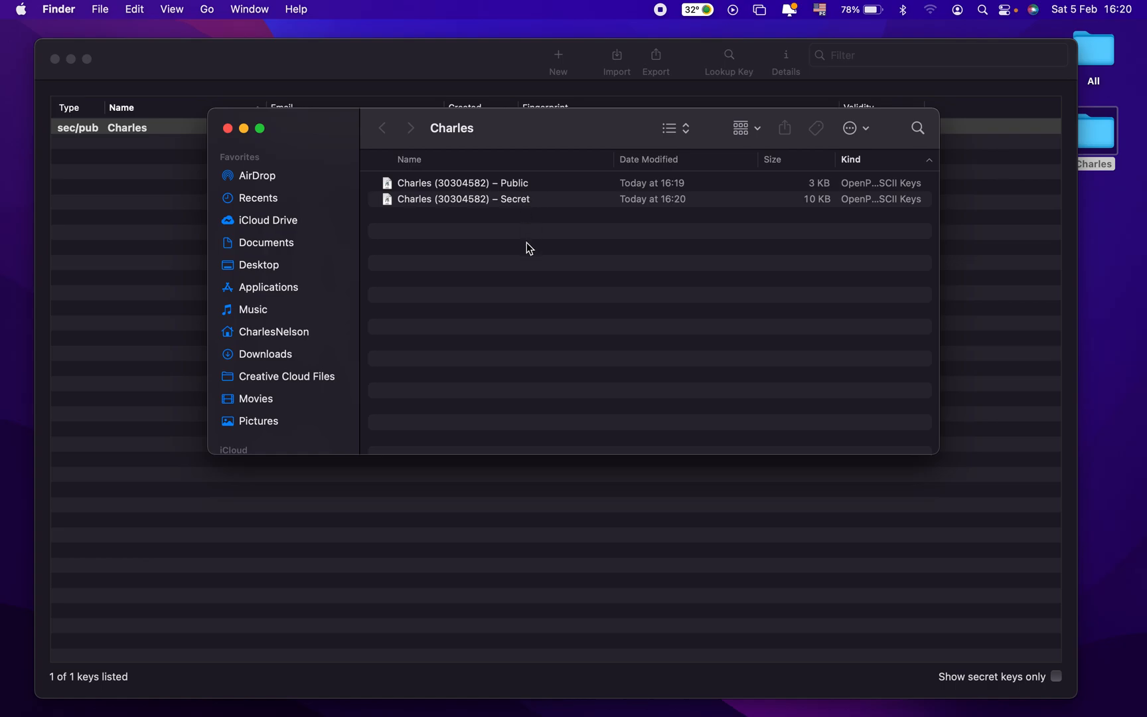